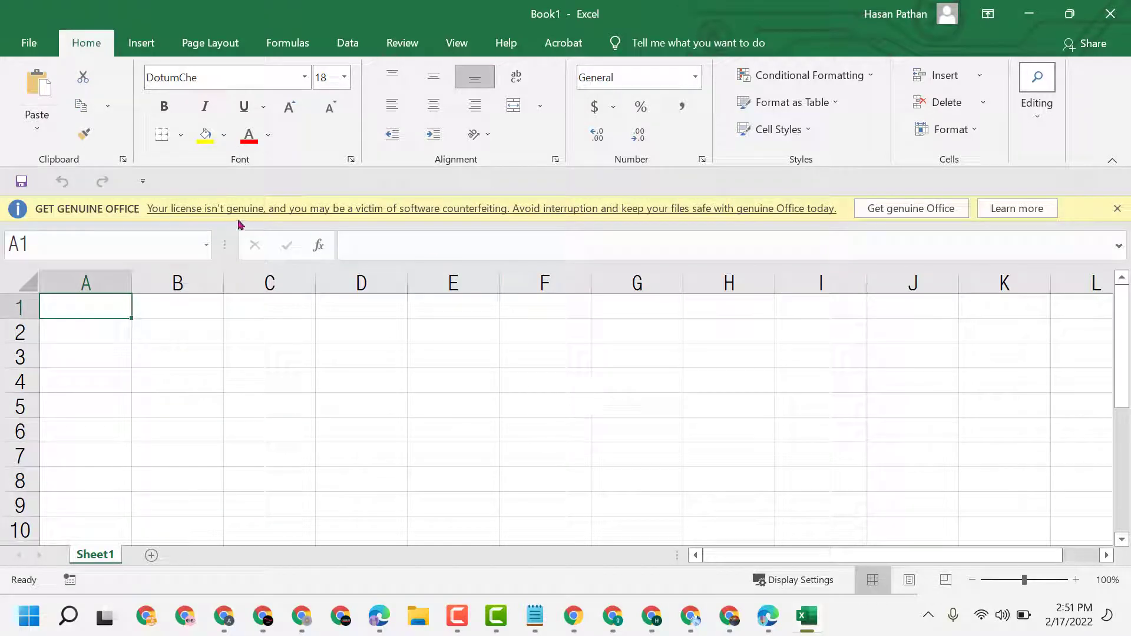
mouse_move(525, 215)
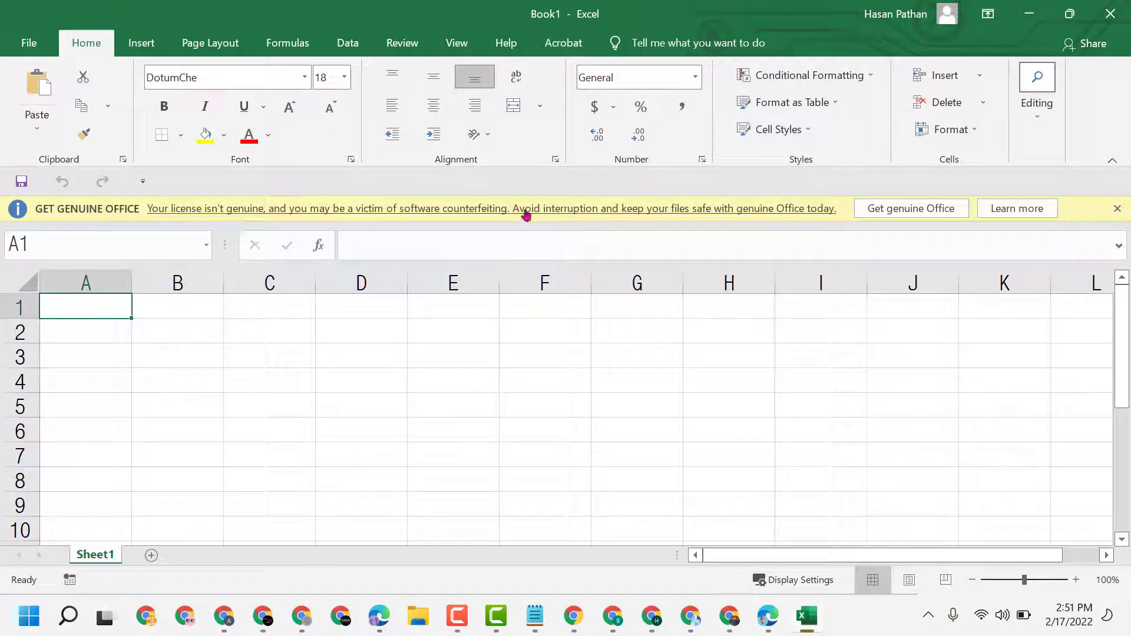
mouse_move(609, 225)
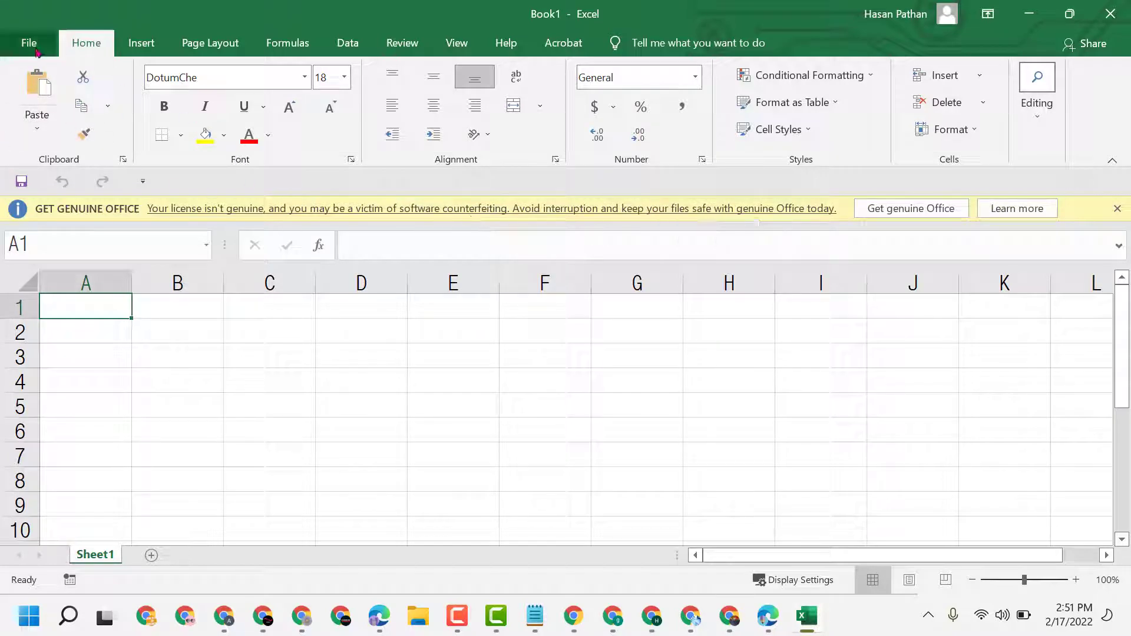
Reach Excel Options via File > More > Options and scroll General down to Privacy Settings.
left_click(28, 42)
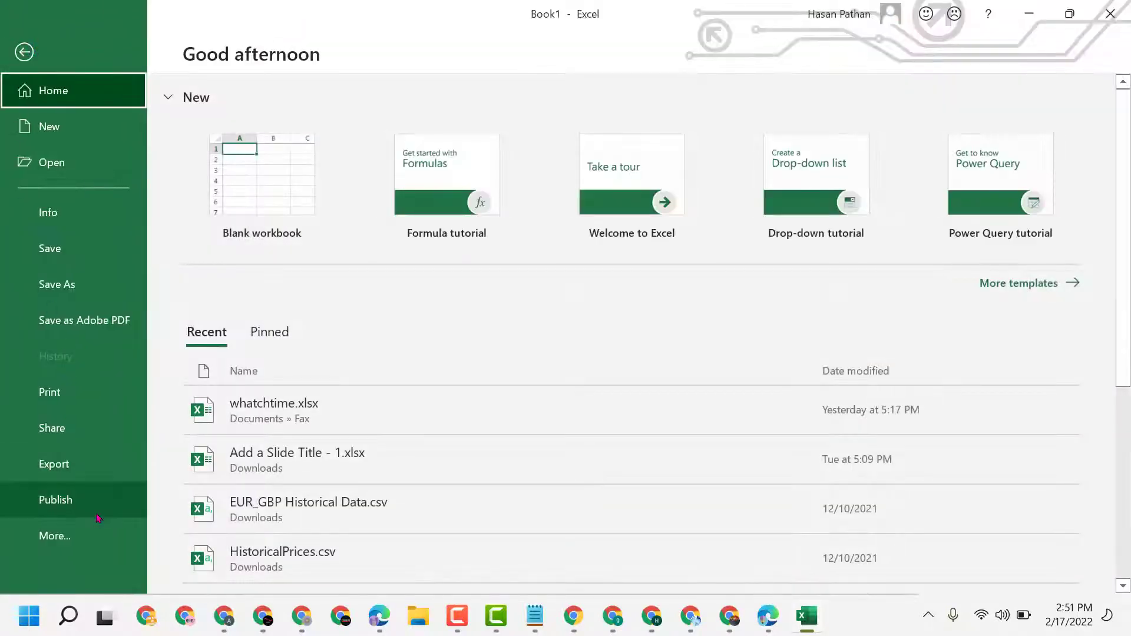
left_click(54, 536)
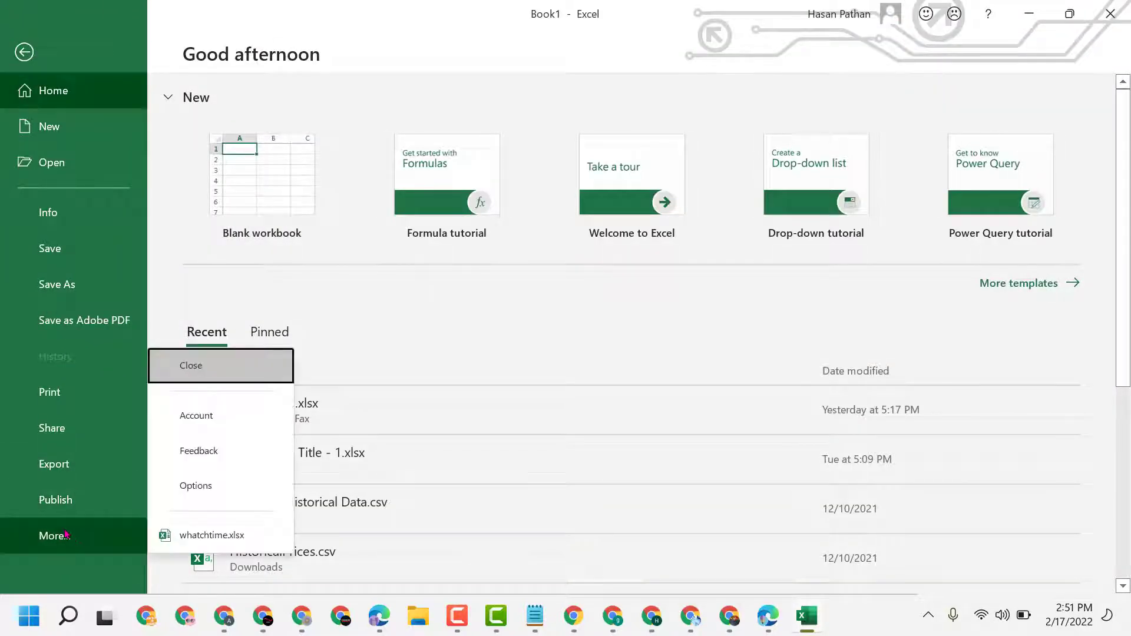
mouse_move(196, 486)
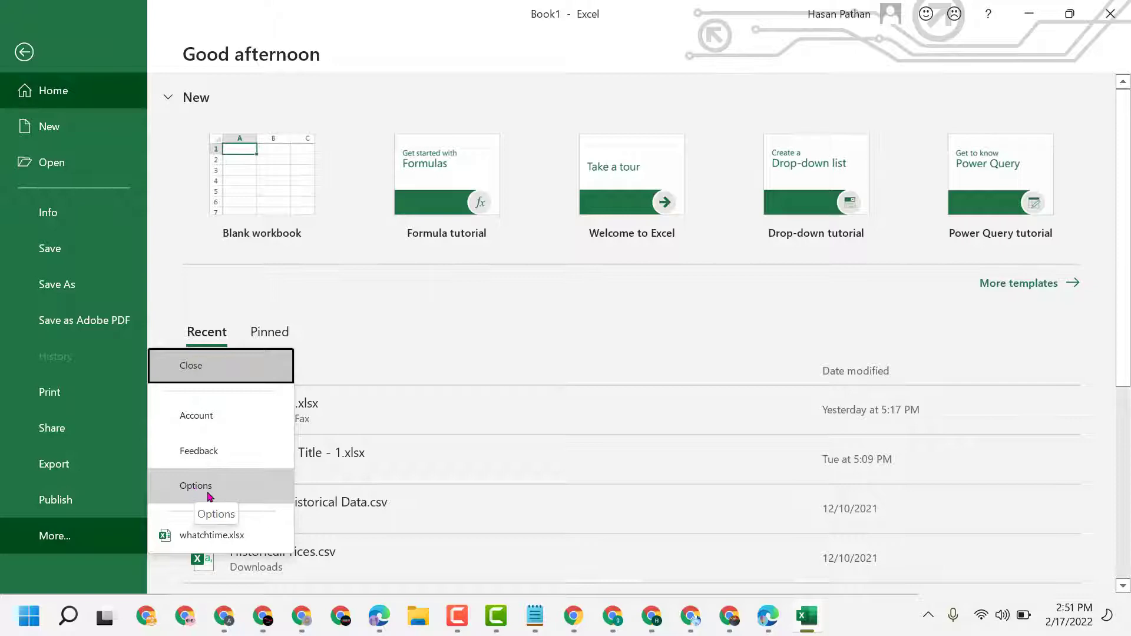
left_click(196, 485)
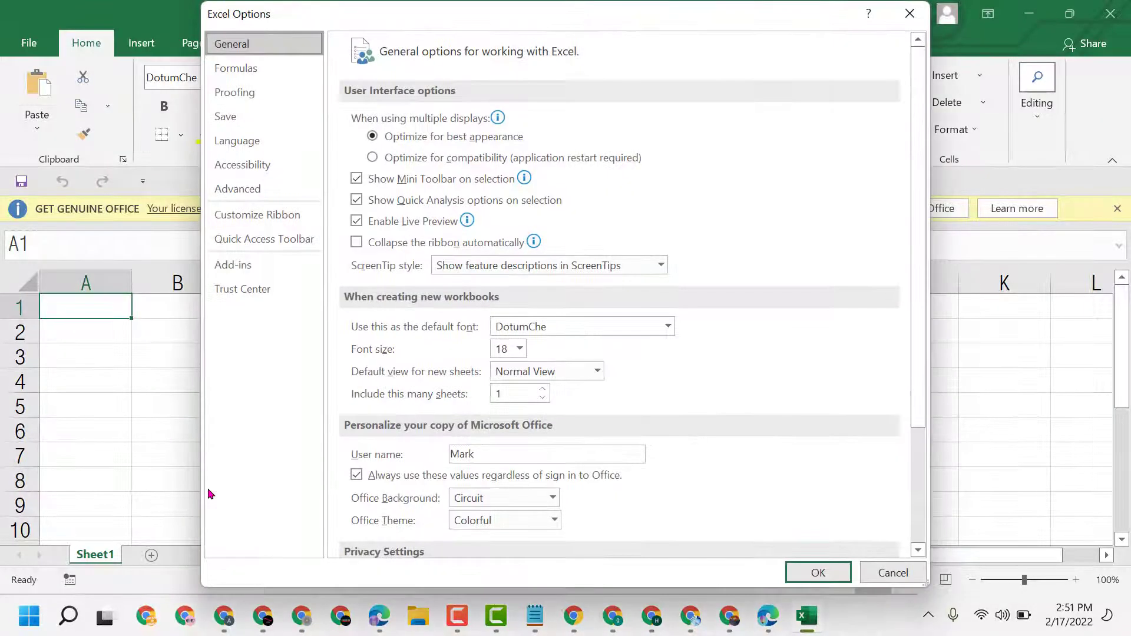
mouse_move(235, 398)
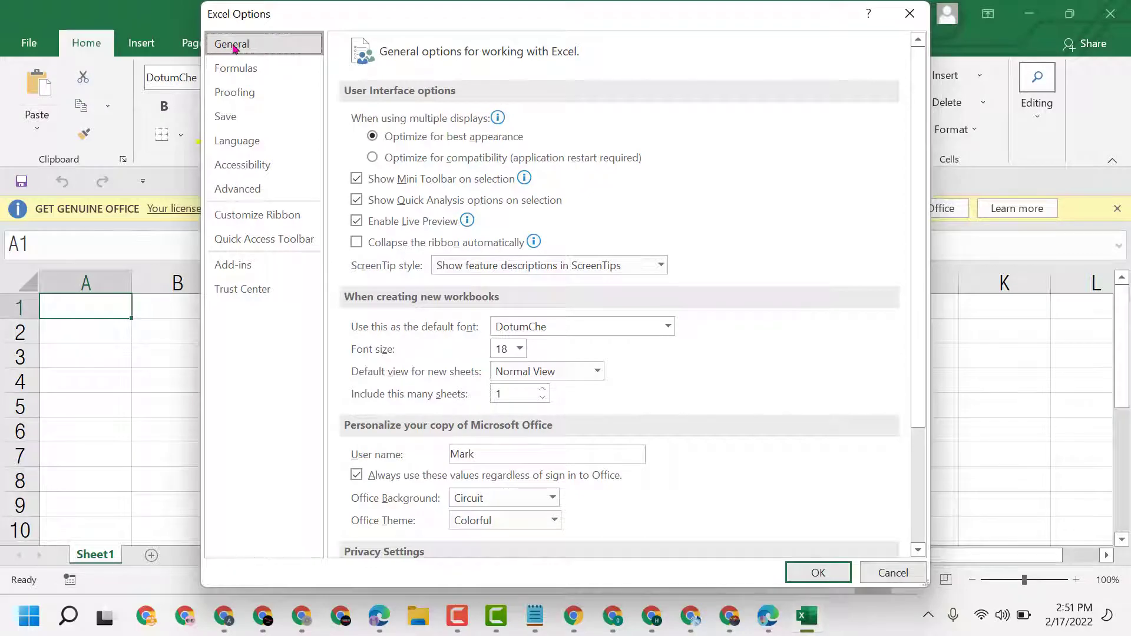
scroll("down", 3)
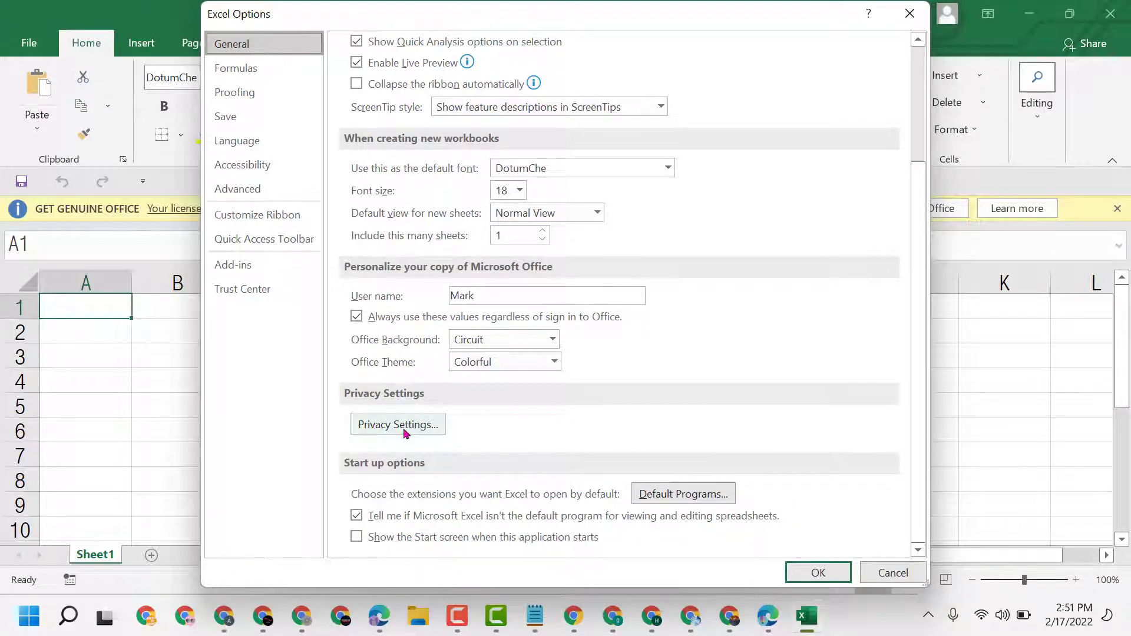
In Privacy Settings, turn off 'Turn on experiences that analyze your content'.
left_click(397, 424)
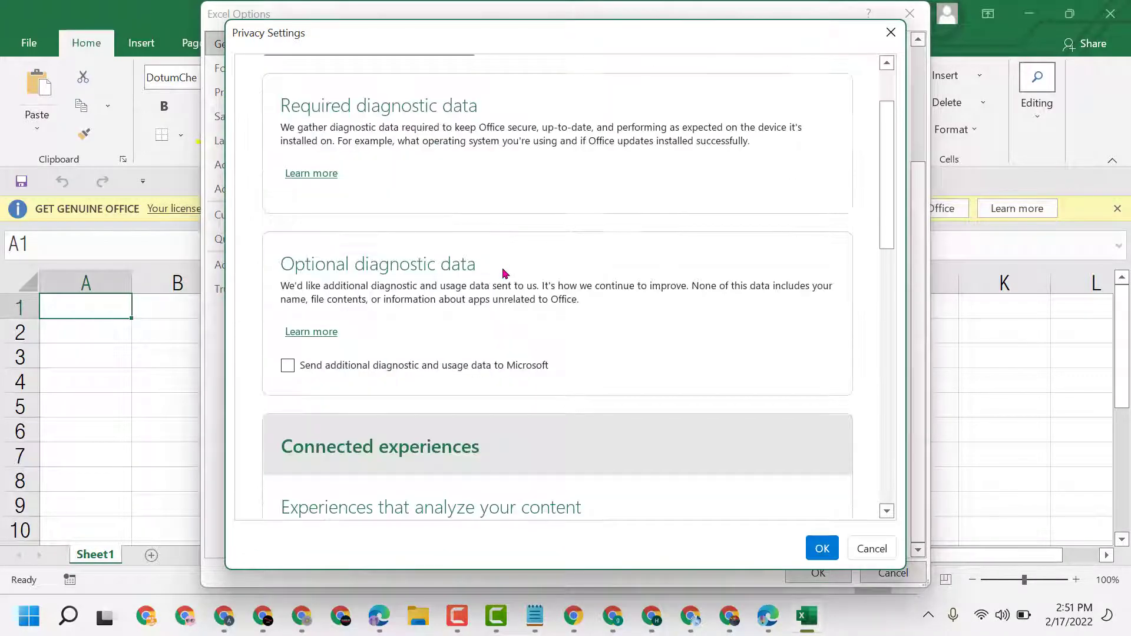
scroll("down", 3)
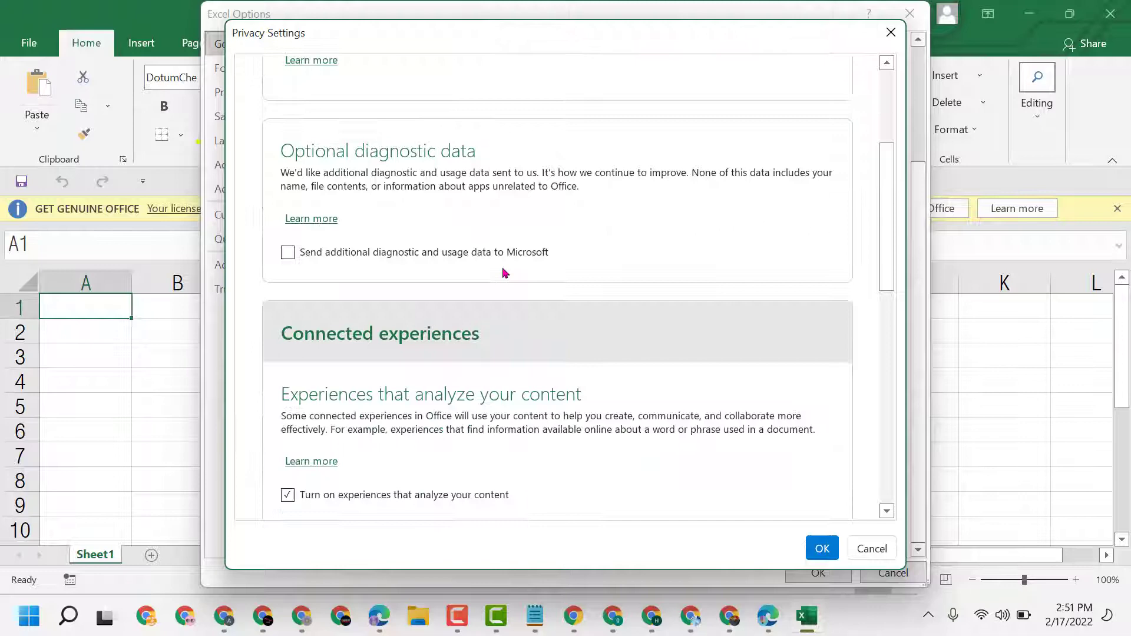
mouse_move(302, 514)
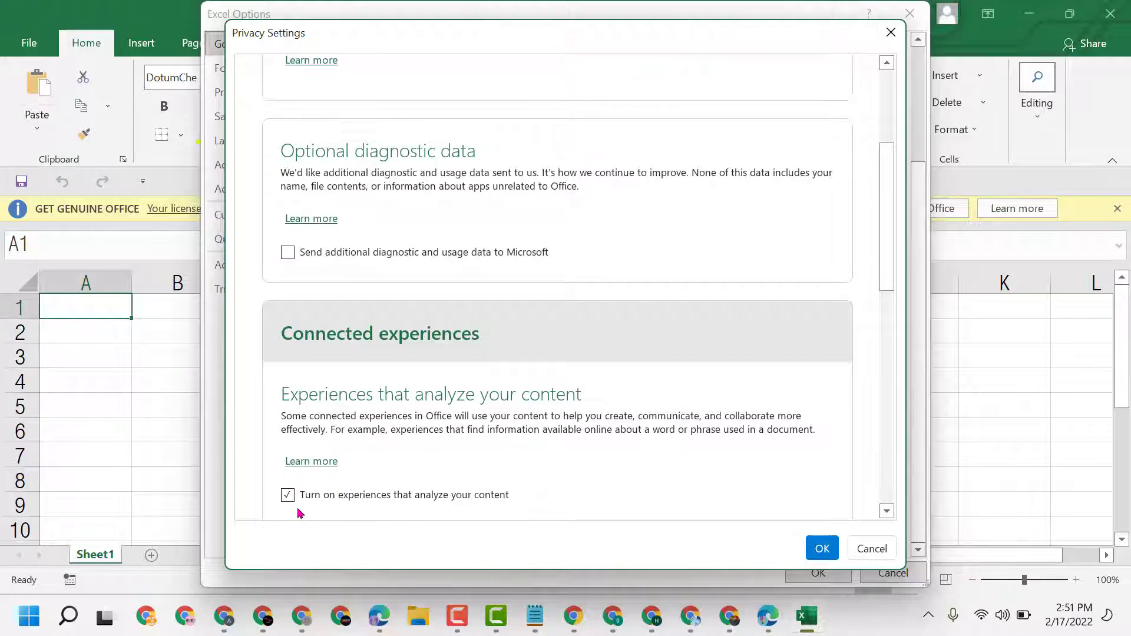
left_click(287, 495)
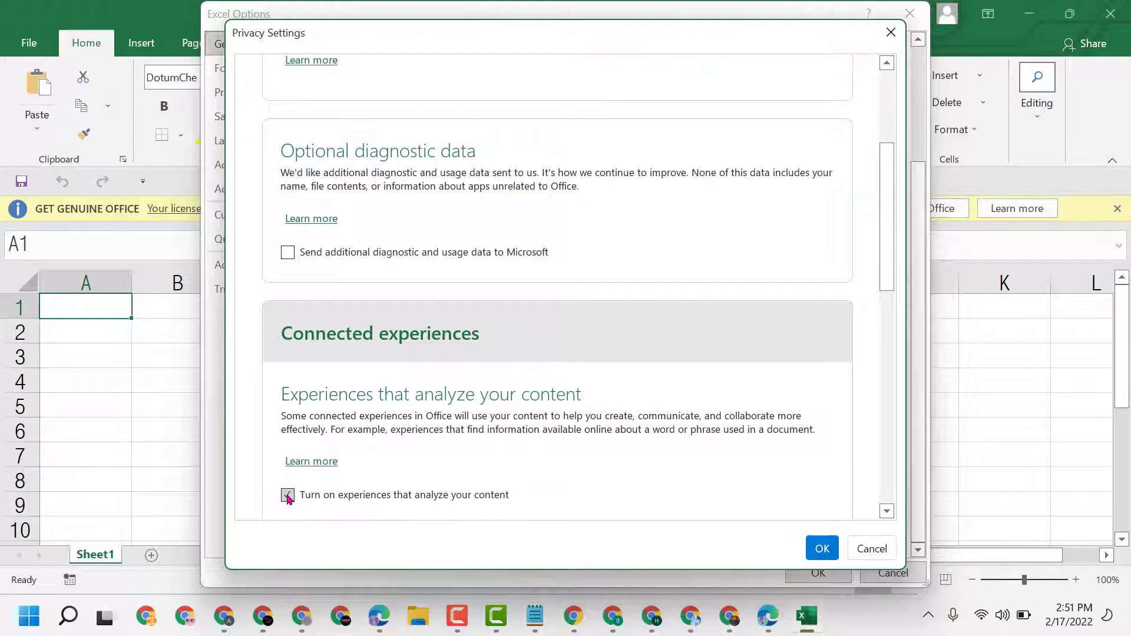
left_click(287, 495)
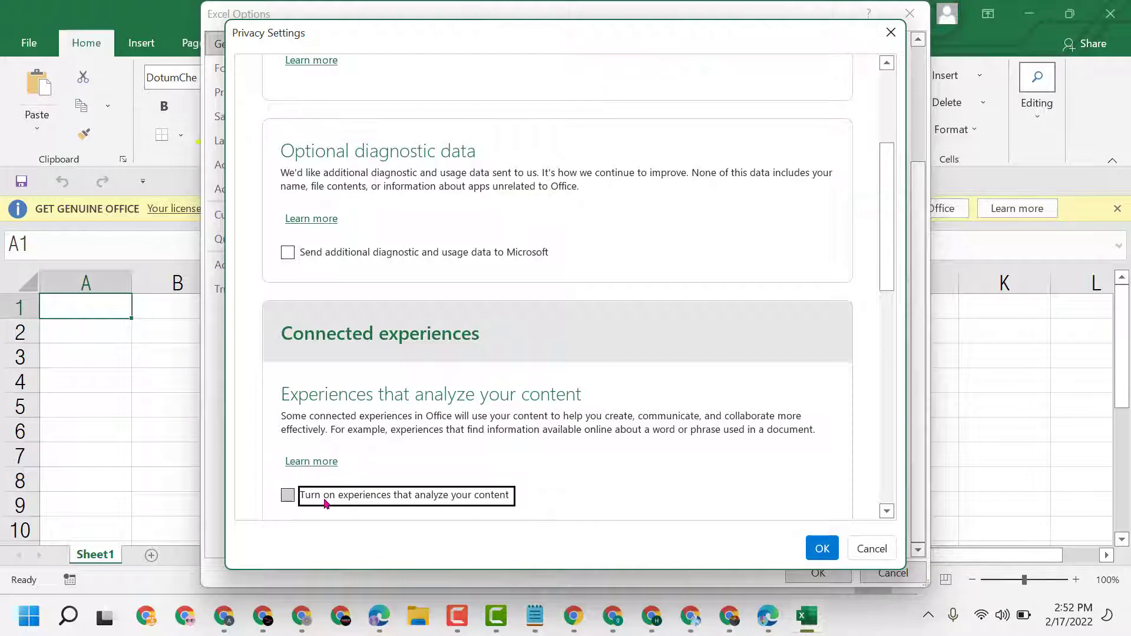
mouse_move(470, 503)
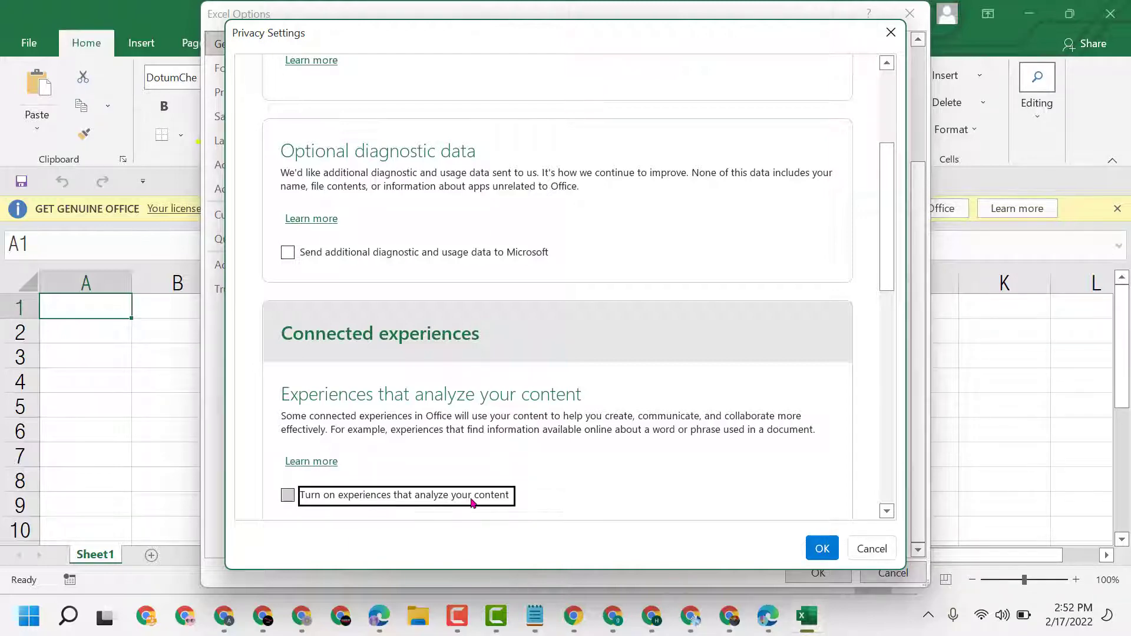
Scroll through the Privacy Settings dialog to review the remaining connected-experience options.
scroll("up", 3)
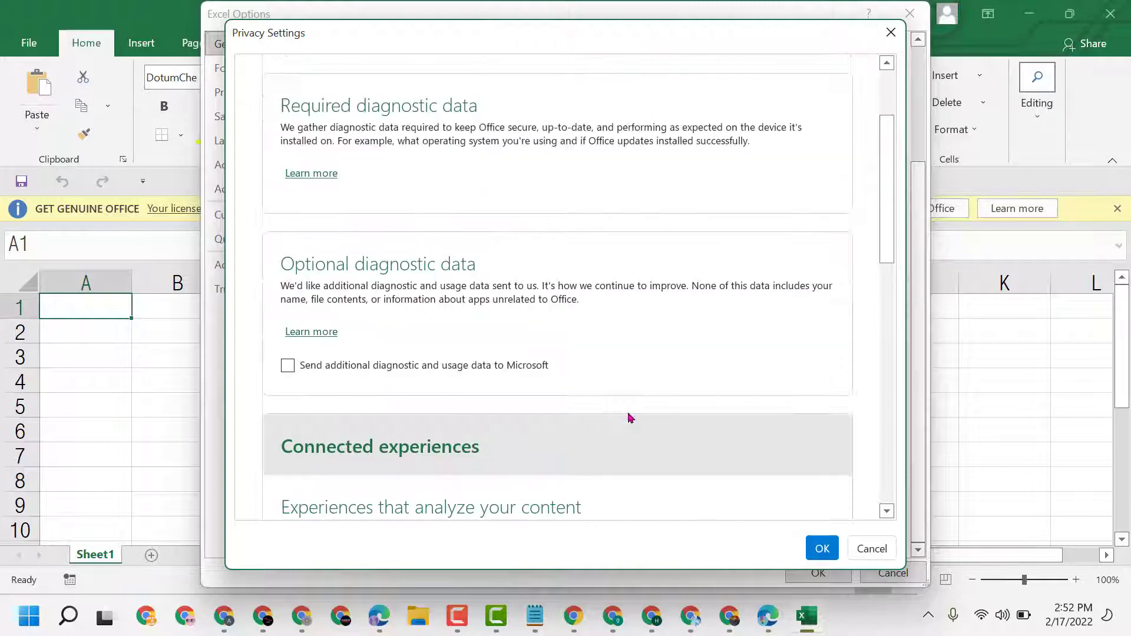
scroll("down", 3)
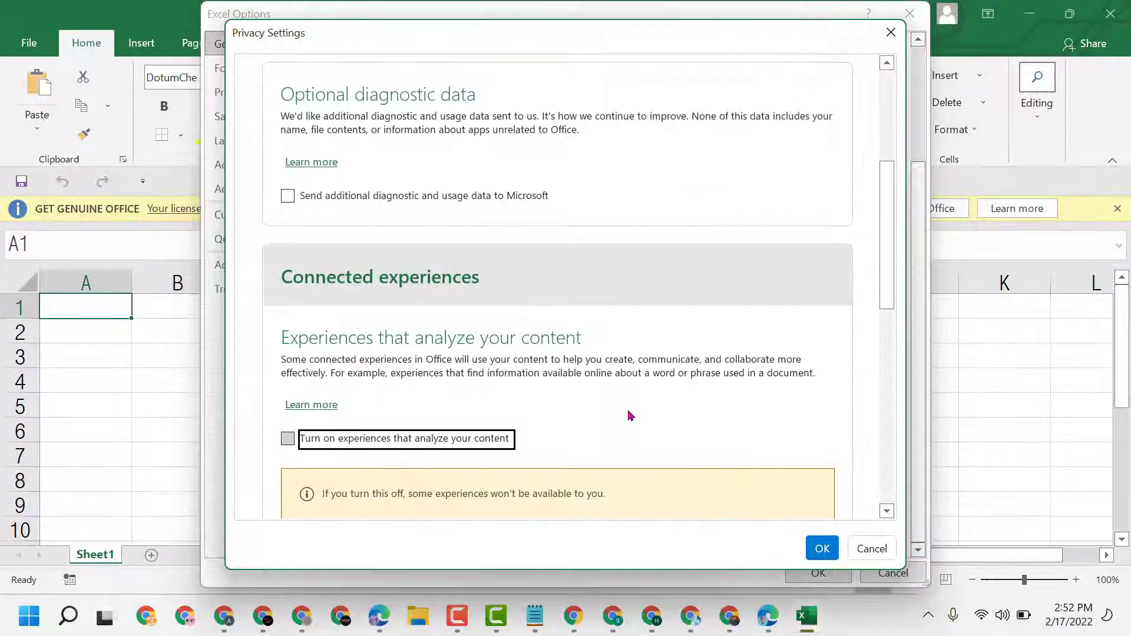
scroll("down", 3)
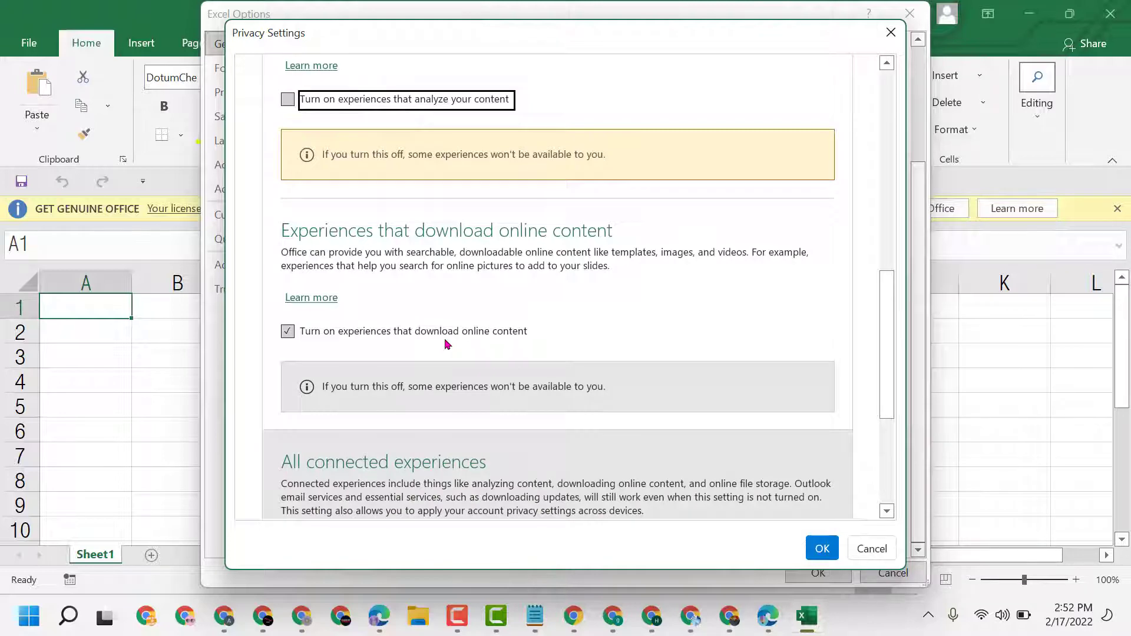
scroll("down", 3)
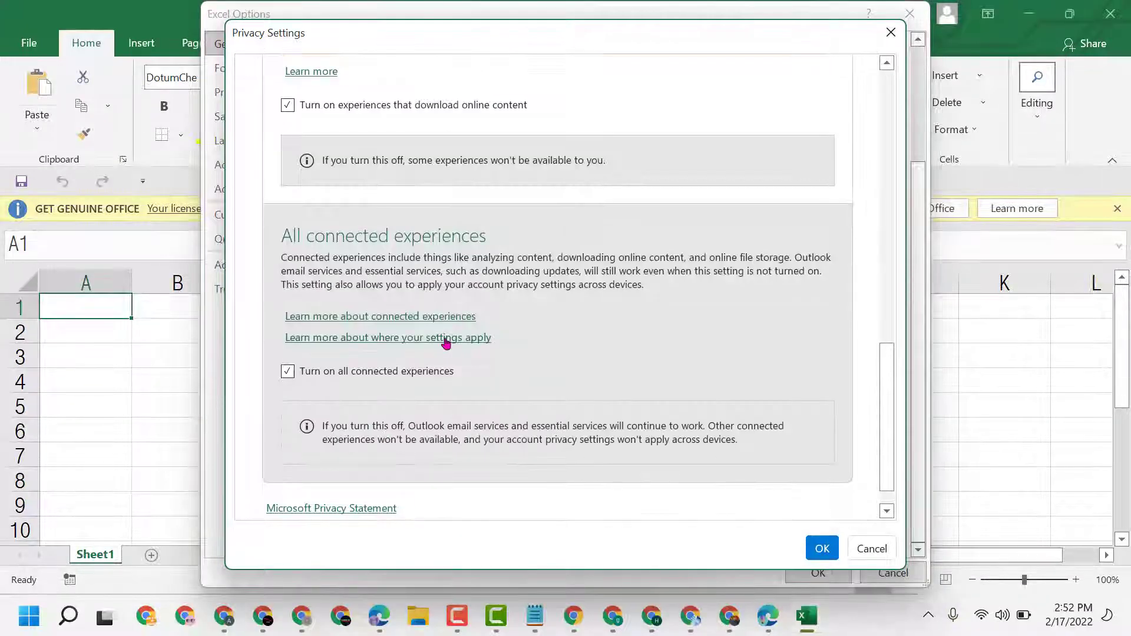
scroll("down", 3)
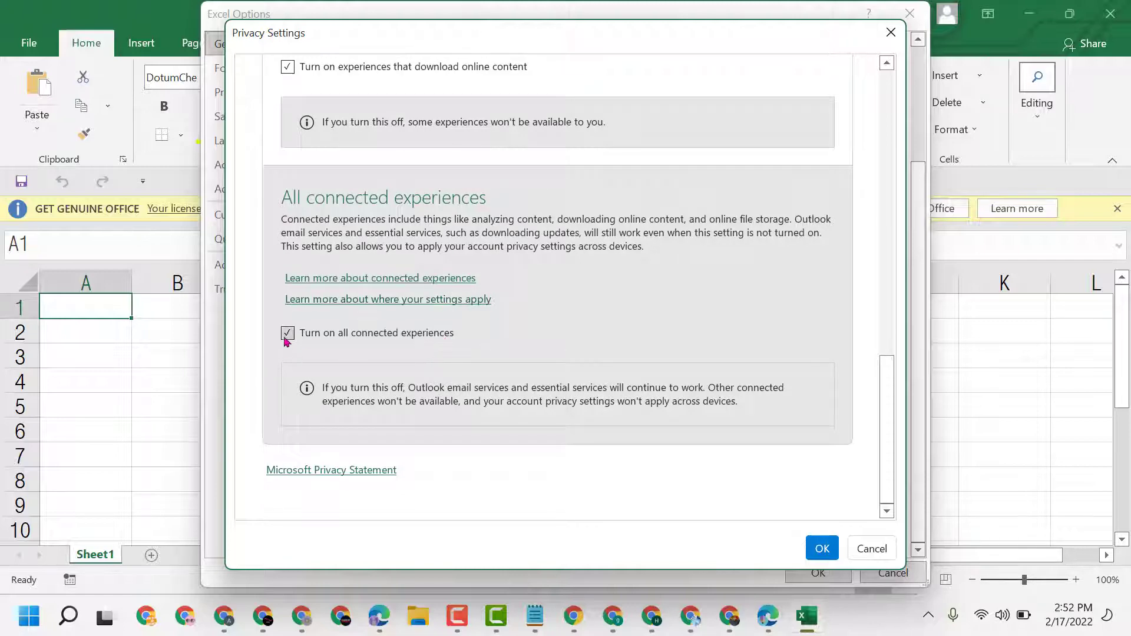
Uncheck 'Turn on all connected experiences' and review the other options in the dialog.
left_click(288, 332)
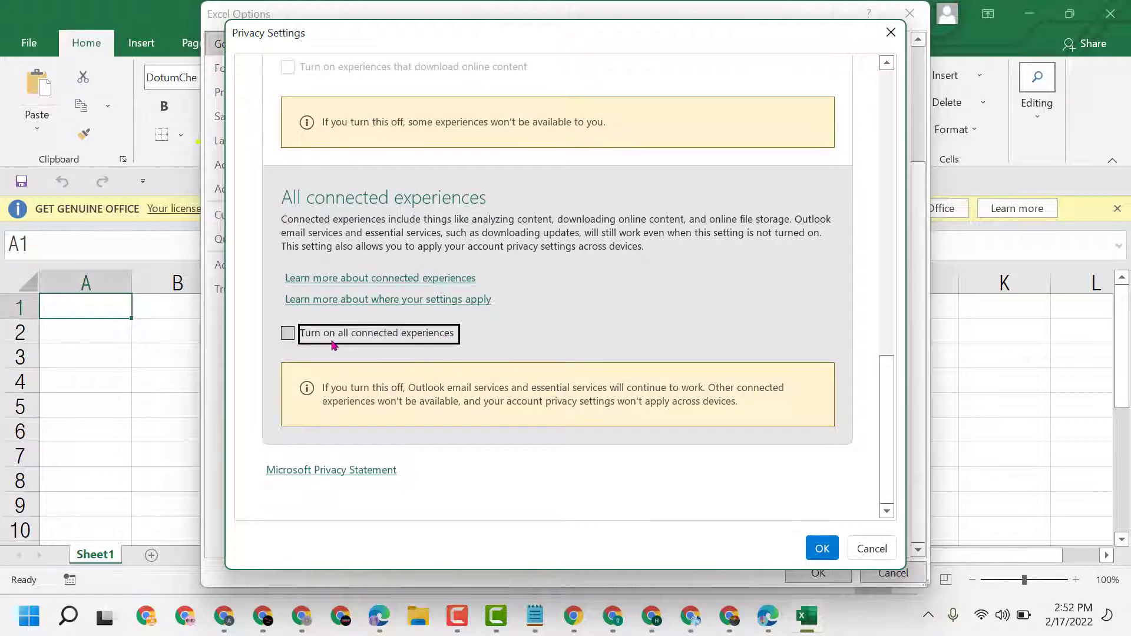
scroll("up", 3)
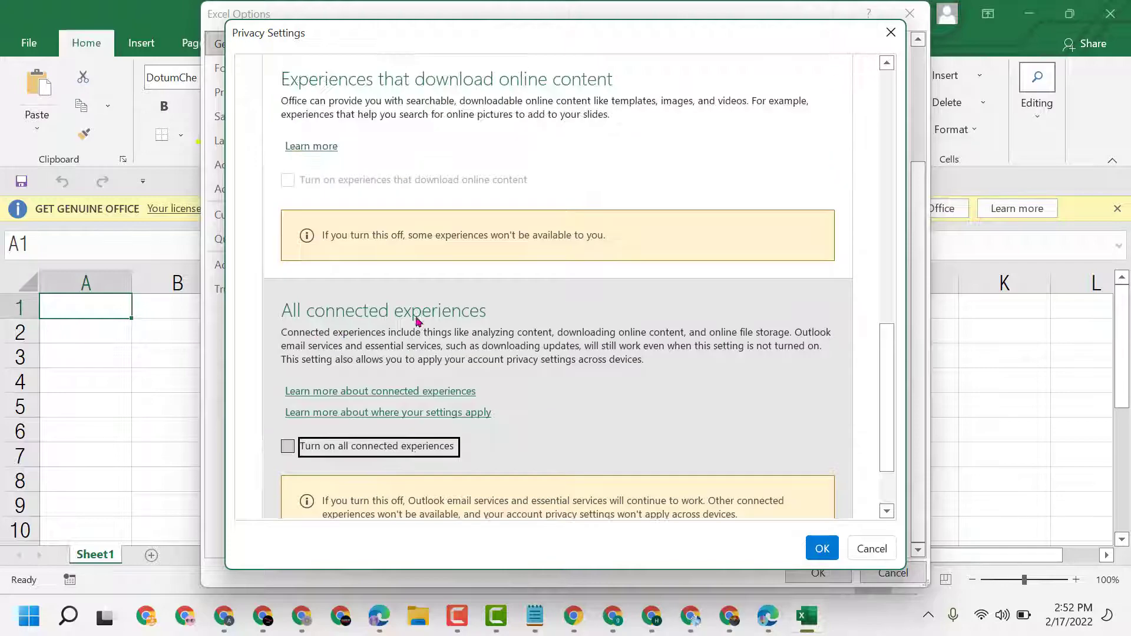
scroll("up", 3)
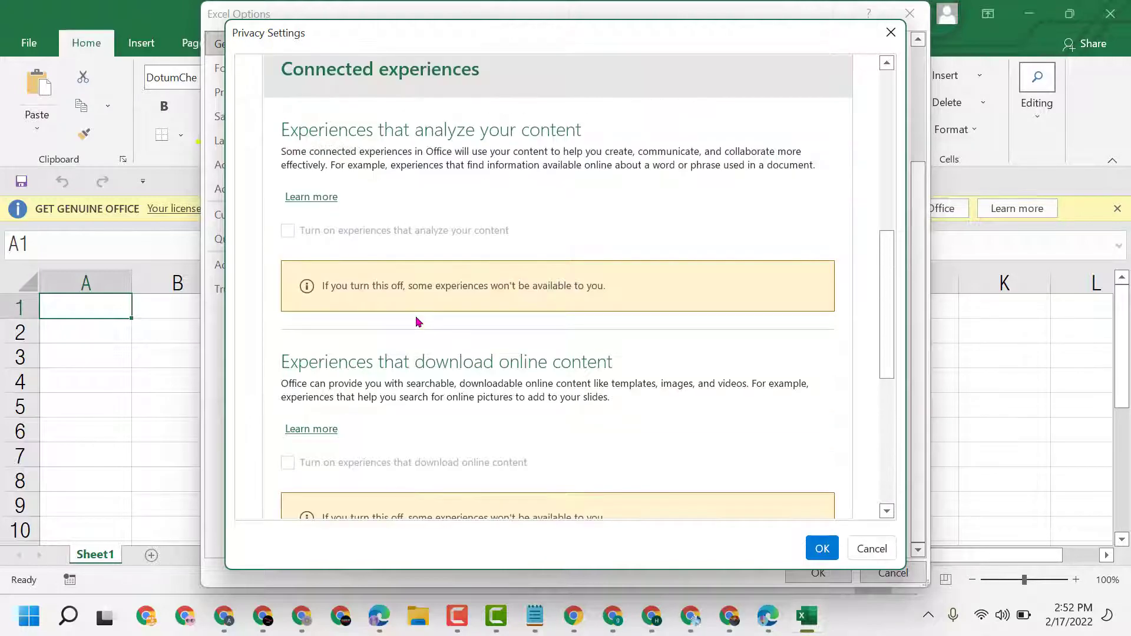
scroll("up", 3)
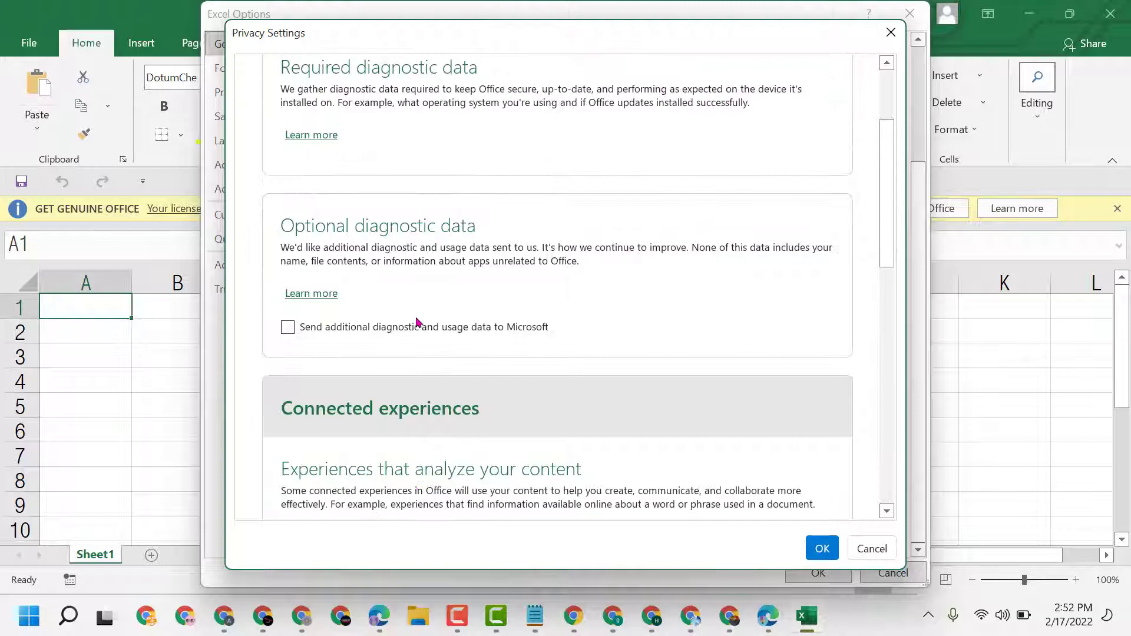
scroll("down", 3)
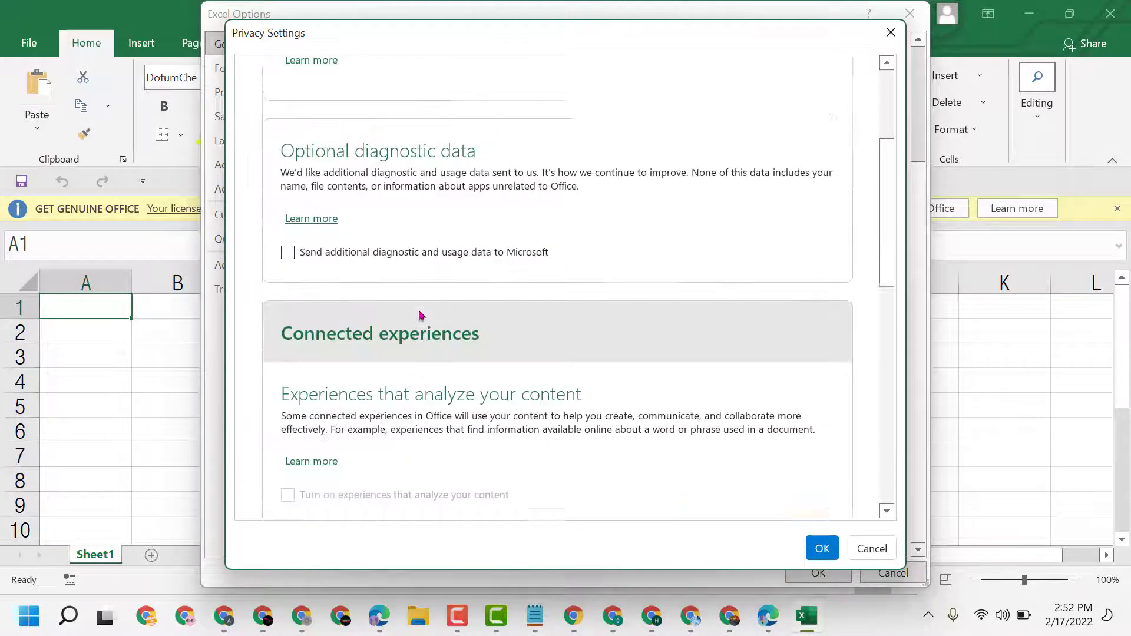
scroll("down", 3)
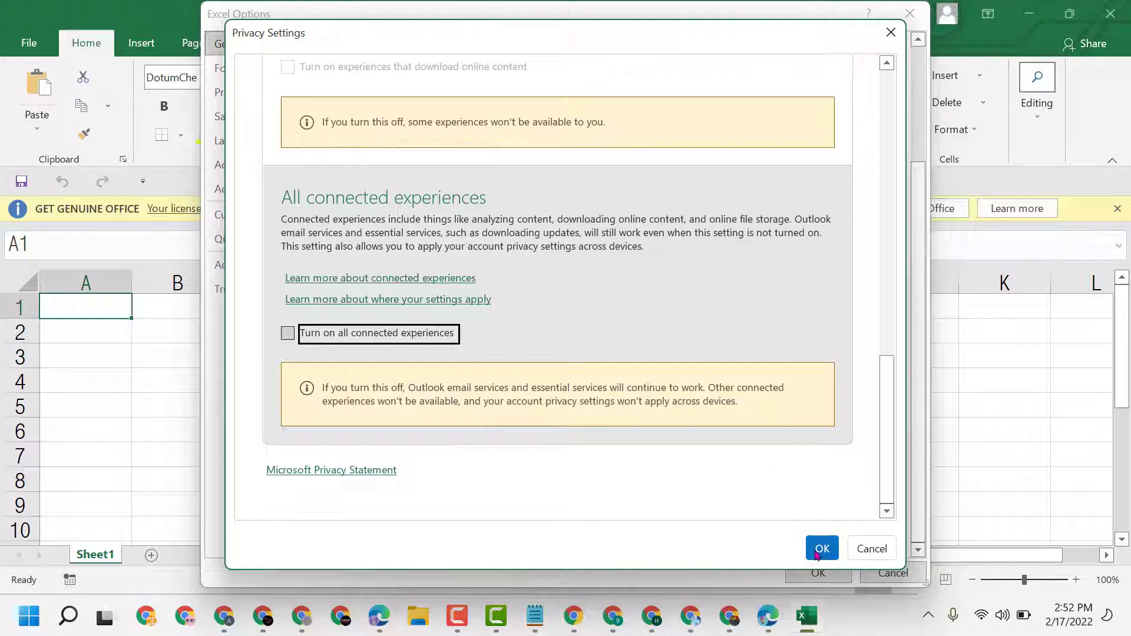
Confirm Privacy Settings, acknowledge the Restart Required notice, and close Excel Options with OK.
left_click(821, 548)
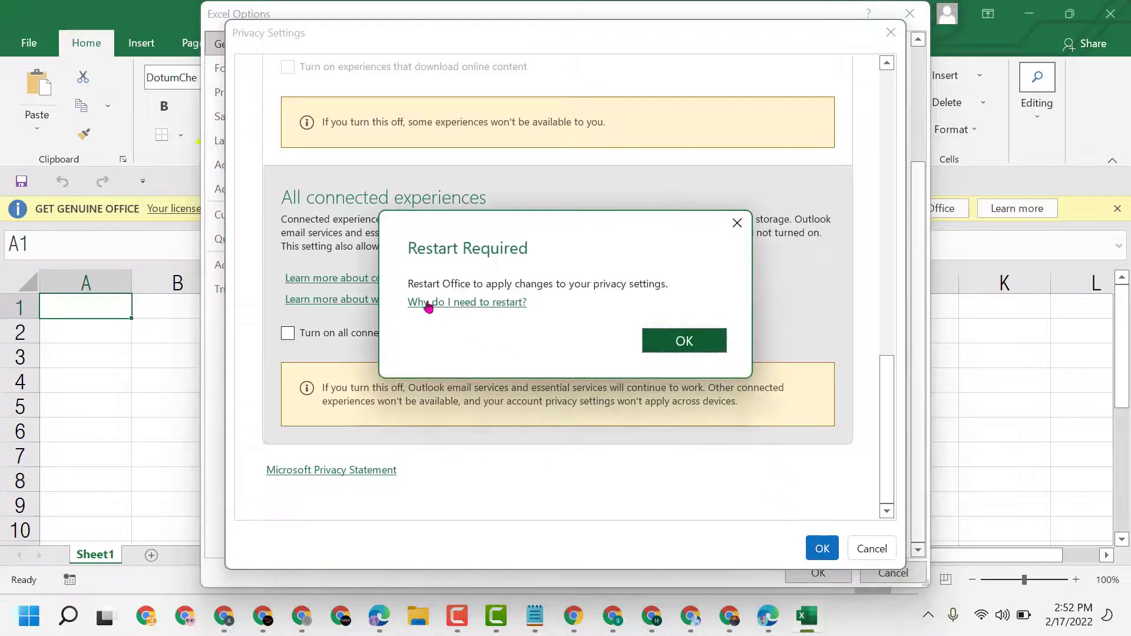
mouse_move(462, 296)
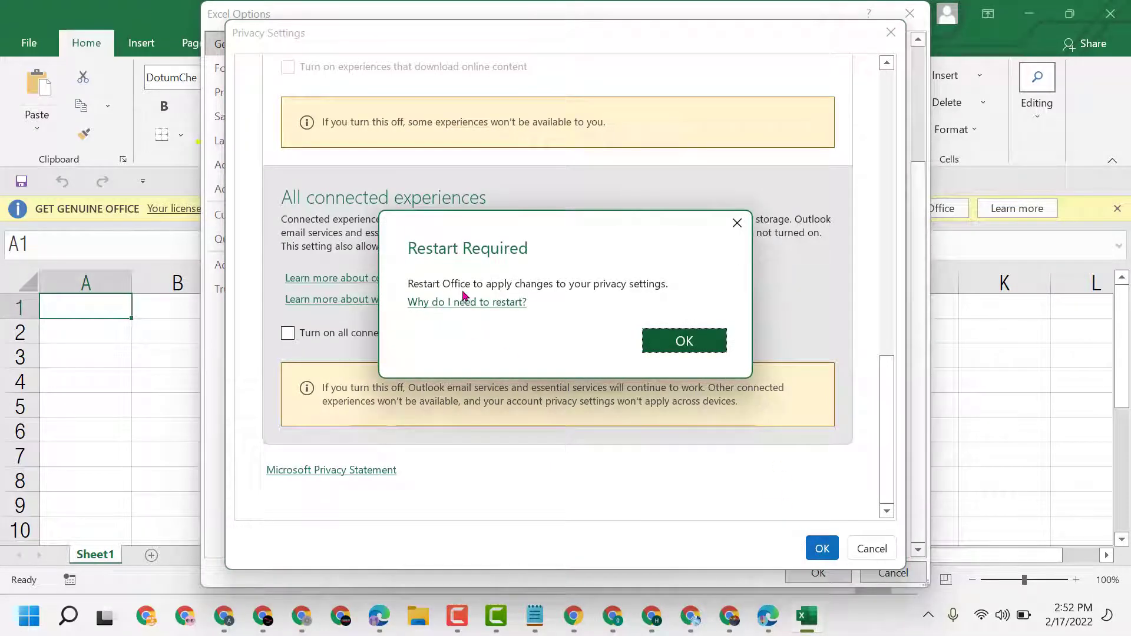
mouse_move(614, 299)
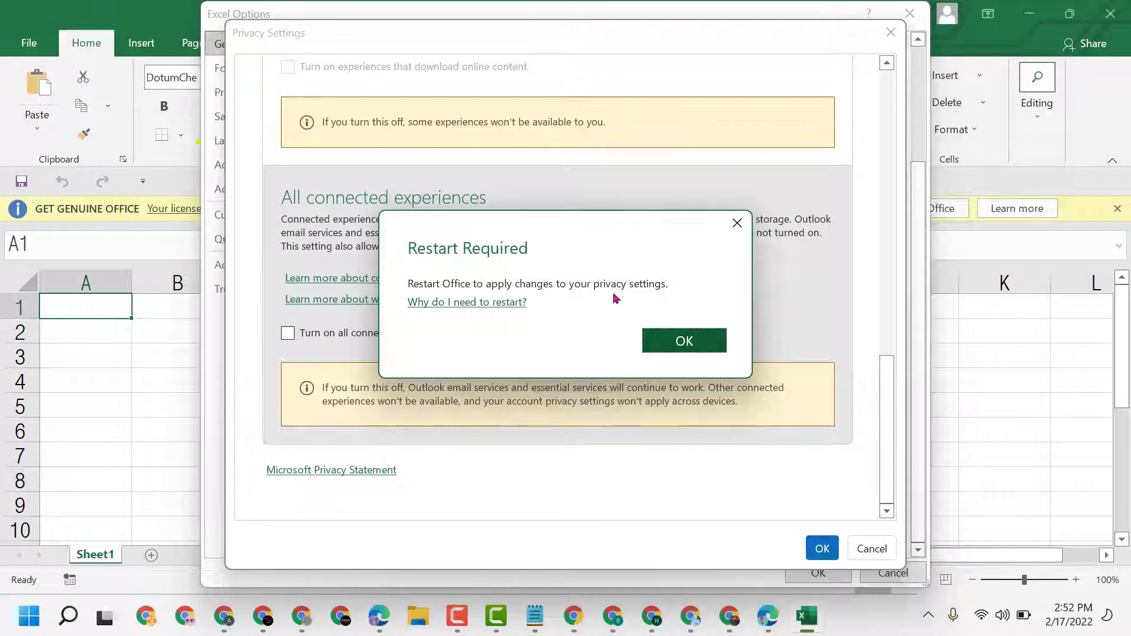
left_click(682, 340)
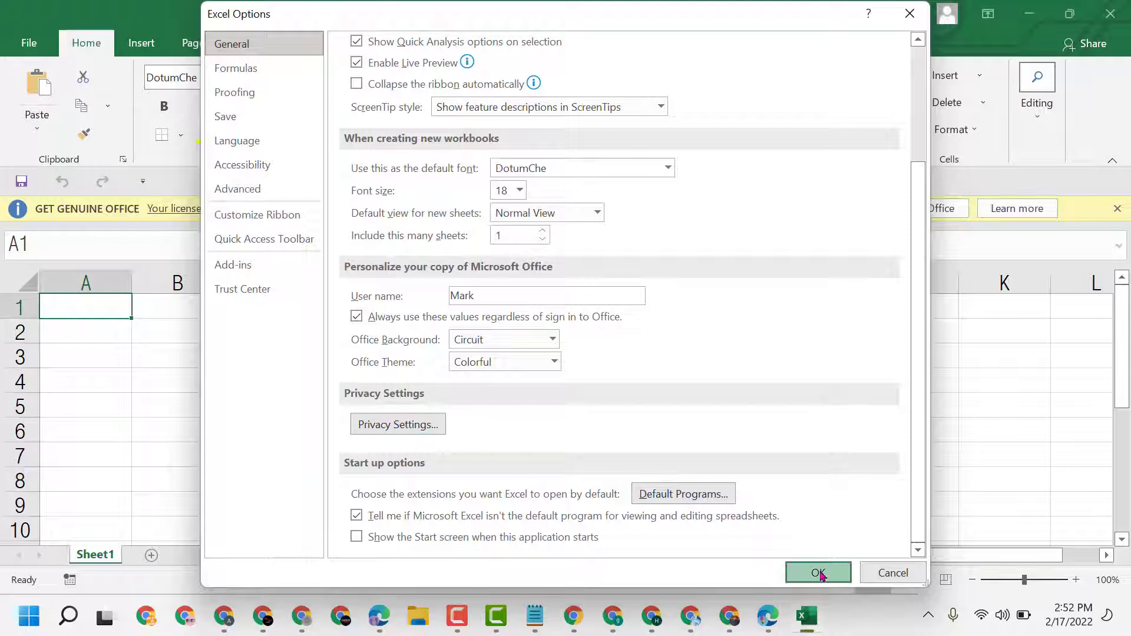
left_click(818, 572)
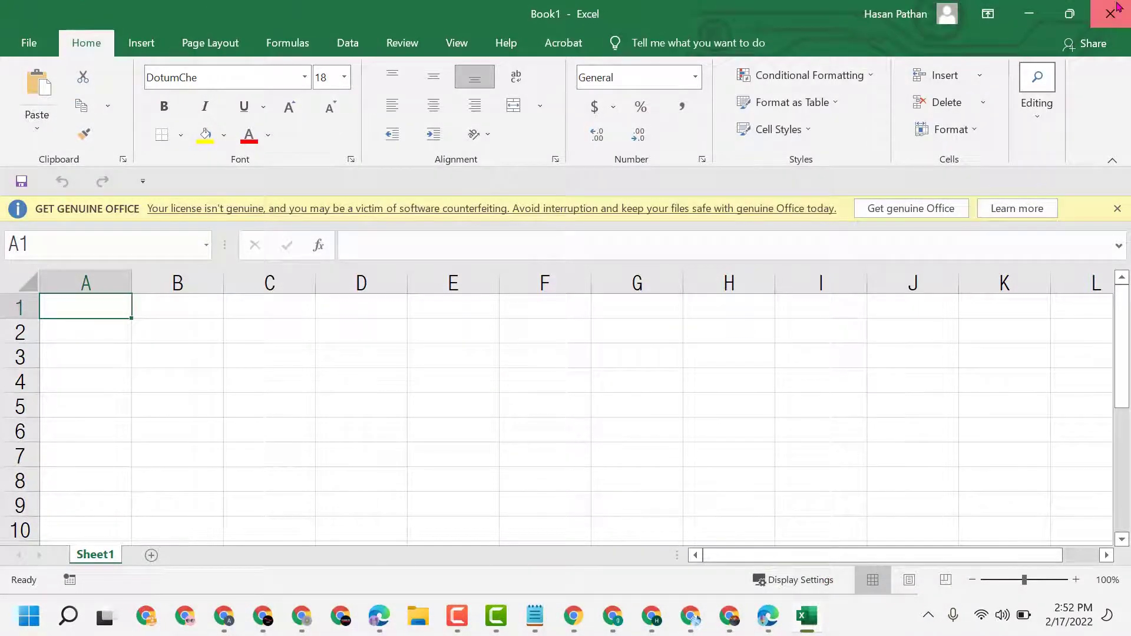
Close Excel, search Windows for 'exc' and relaunch Excel with a blank workbook.
left_click(1111, 14)
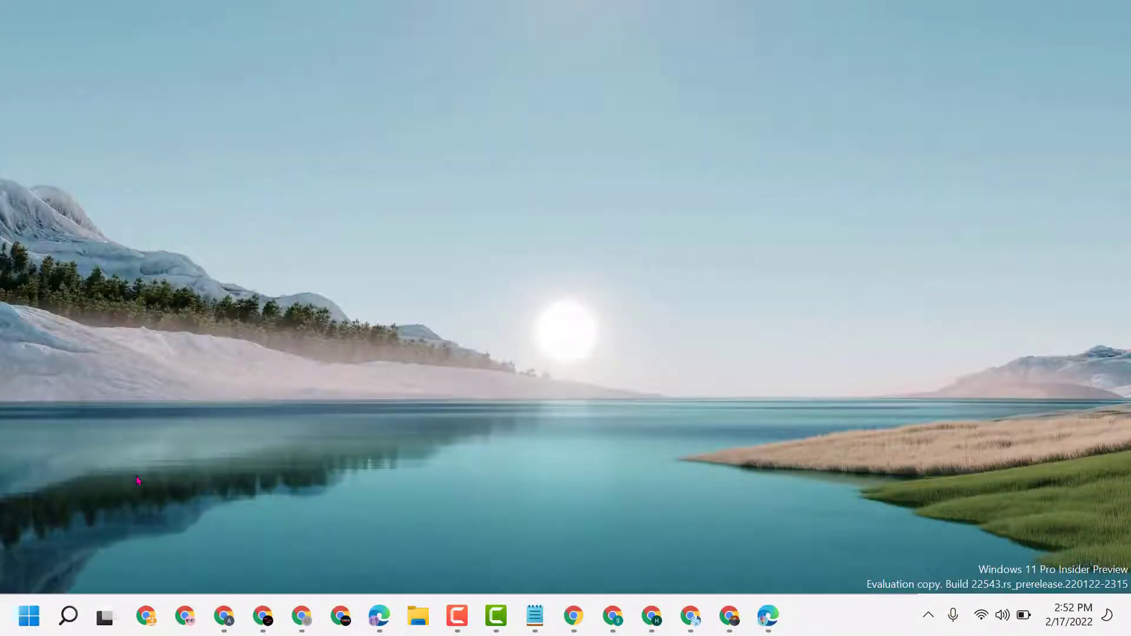
left_click(68, 616)
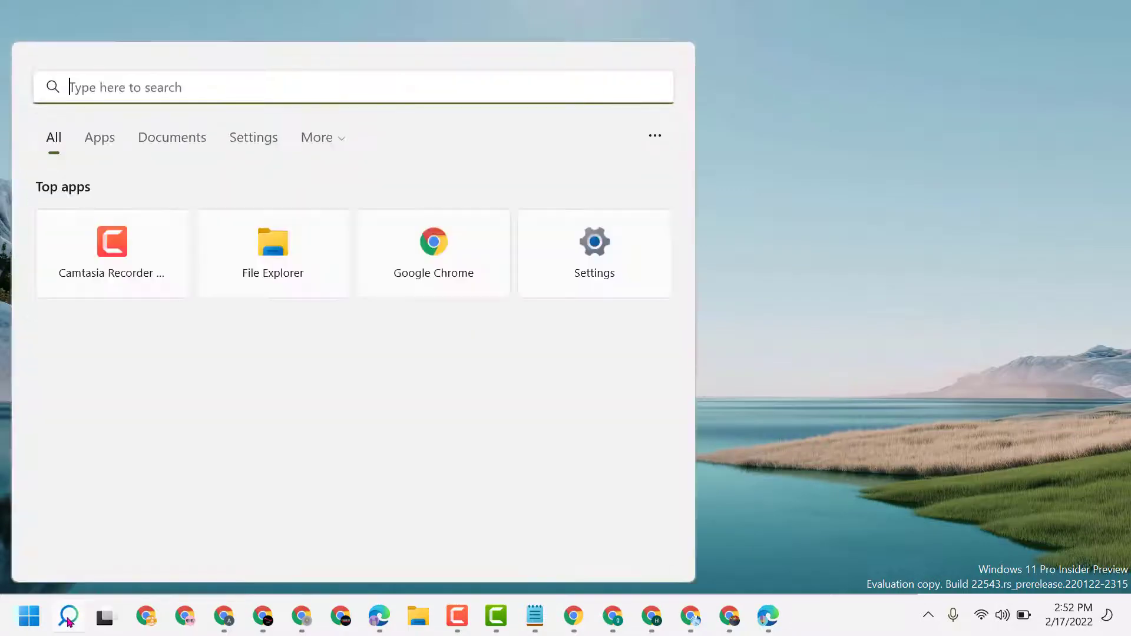
type("exc")
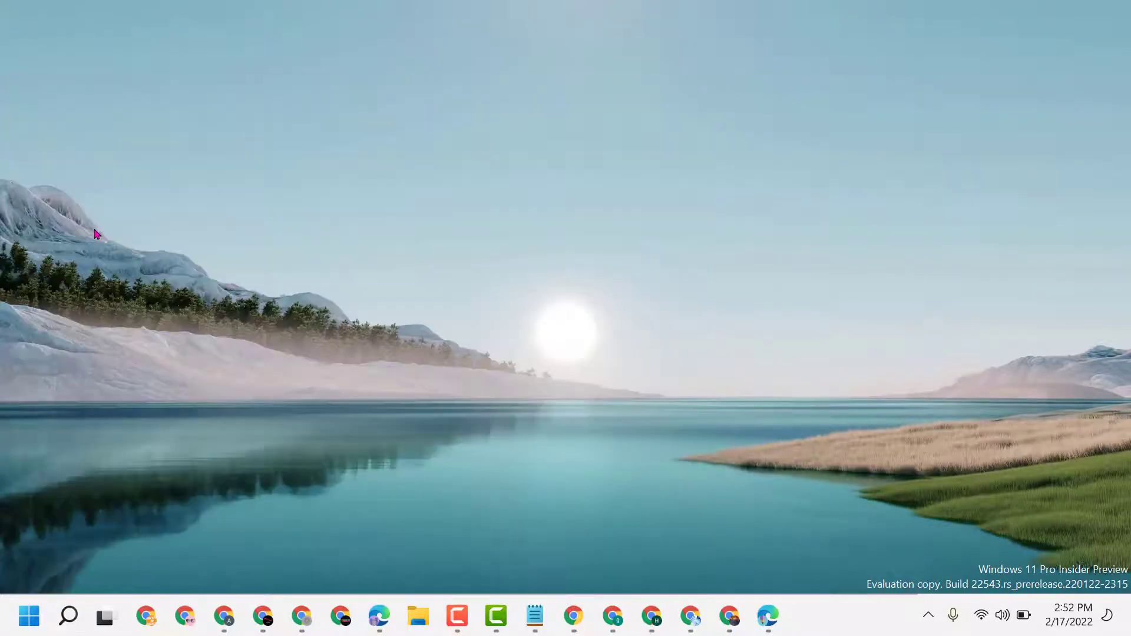
left_click(496, 616)
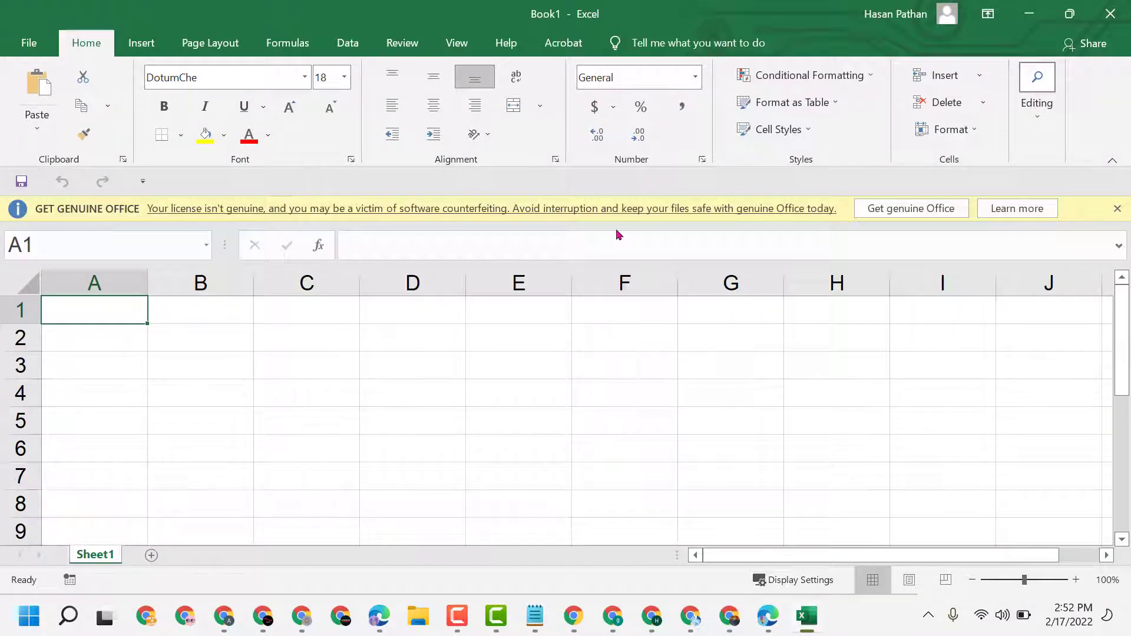
mouse_move(618, 235)
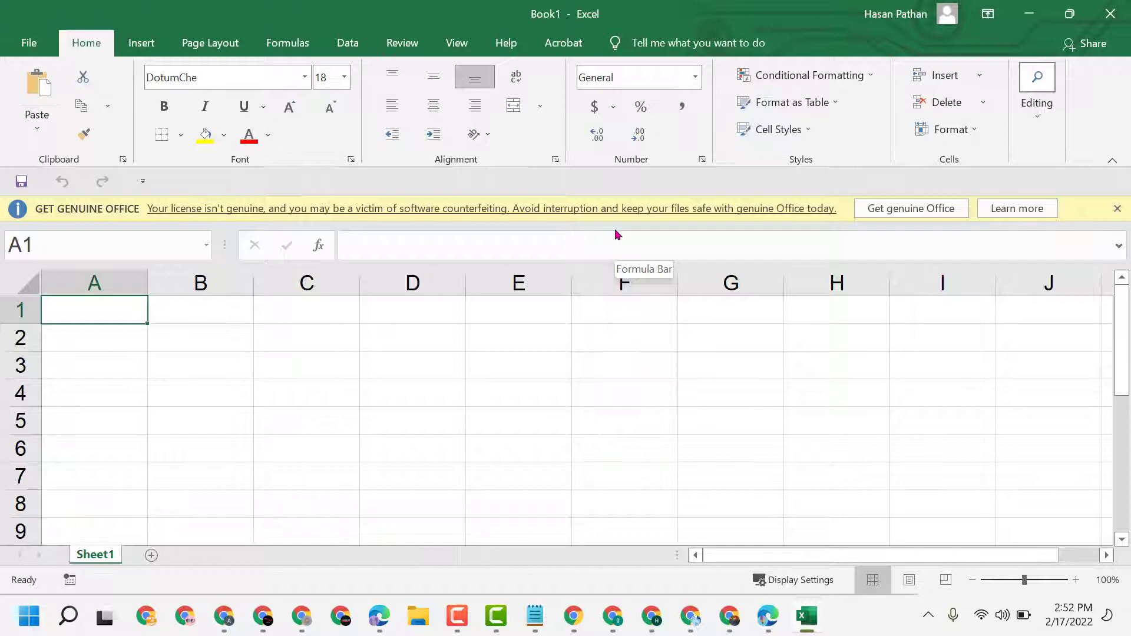
mouse_move(475, 310)
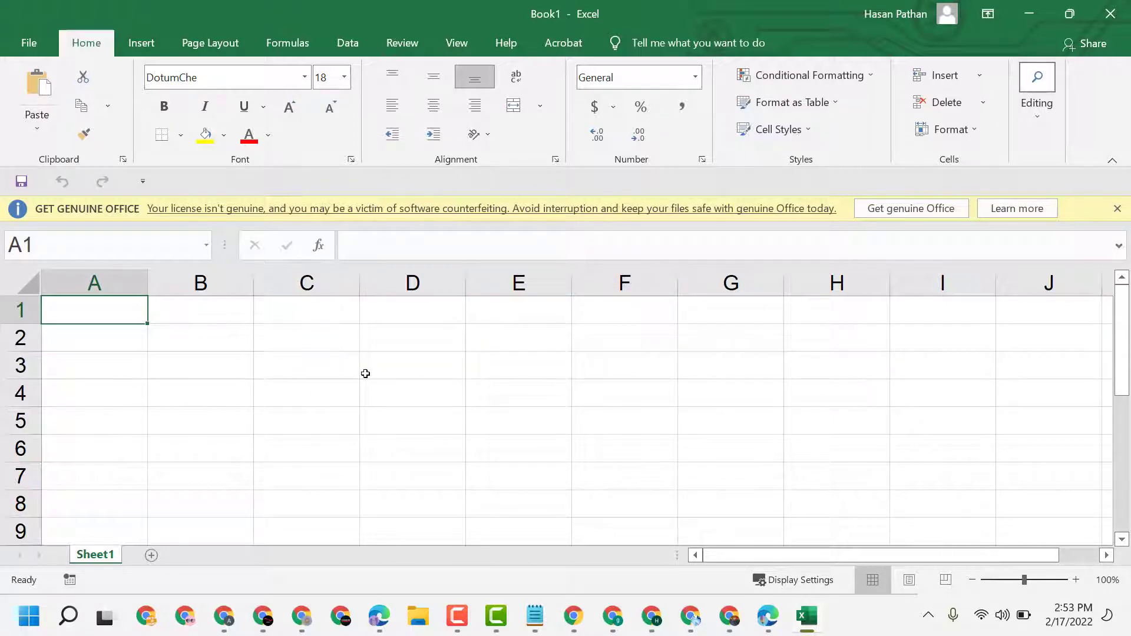
mouse_move(696, 222)
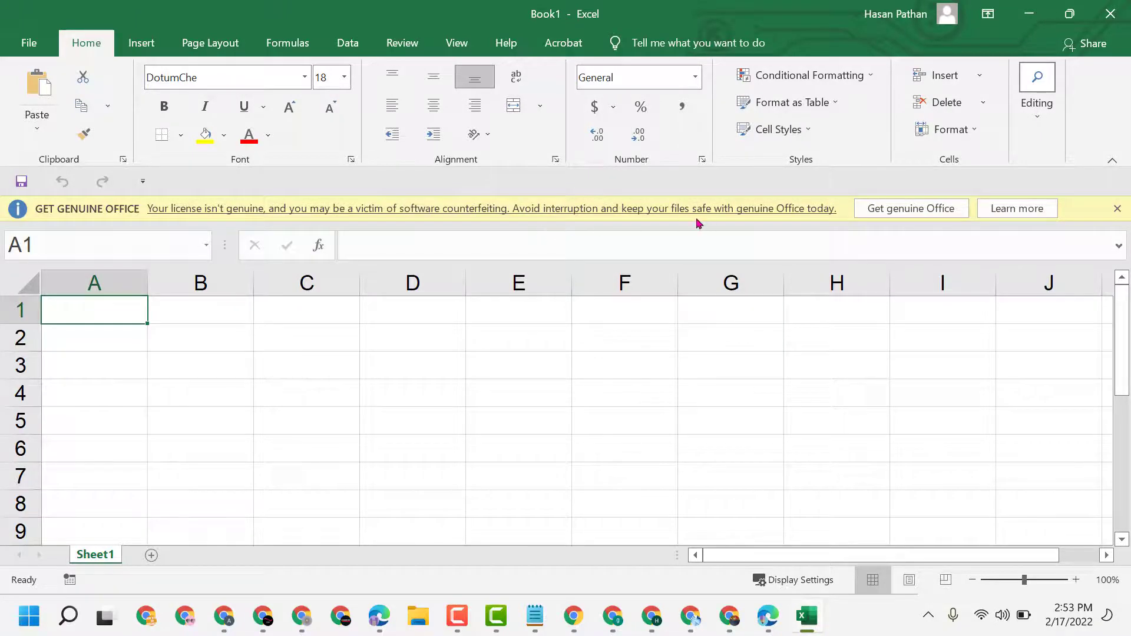
mouse_move(654, 362)
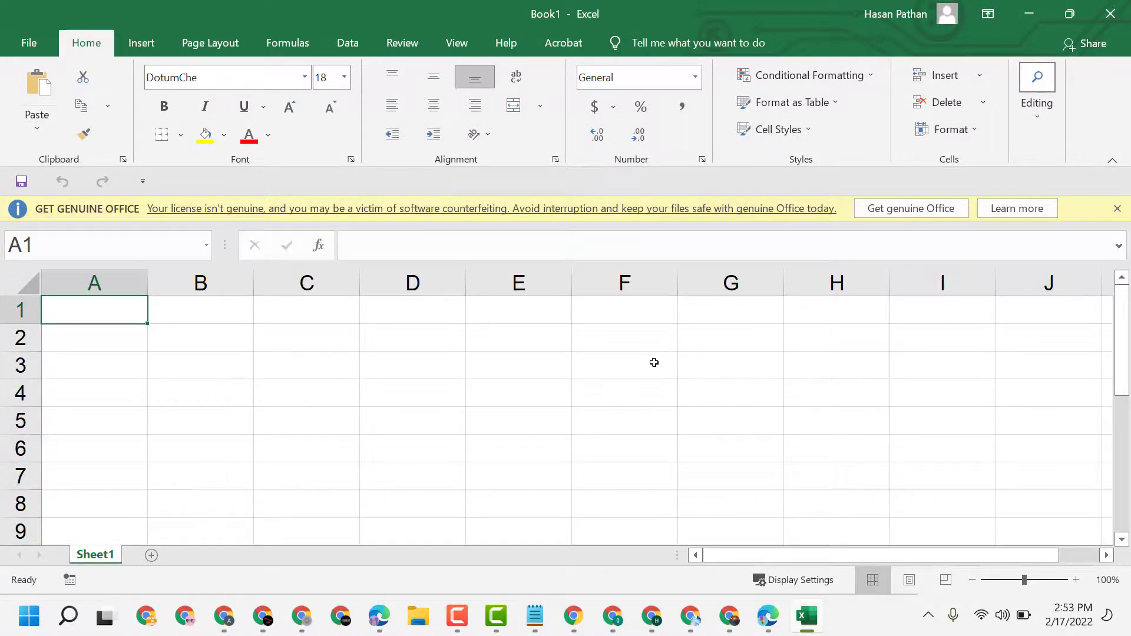